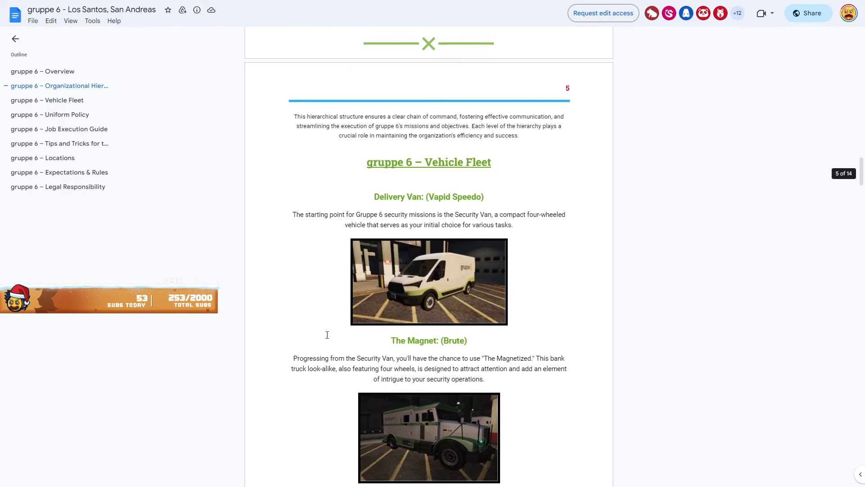
scroll("down", 3)
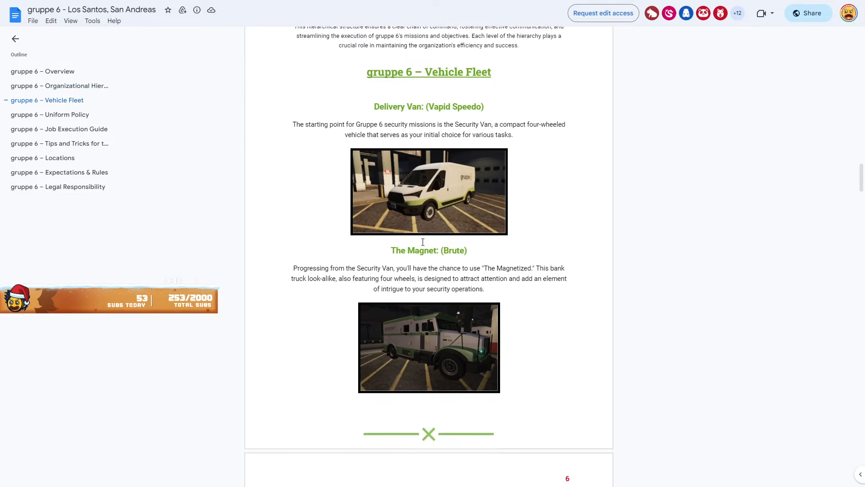
scroll("down", 3)
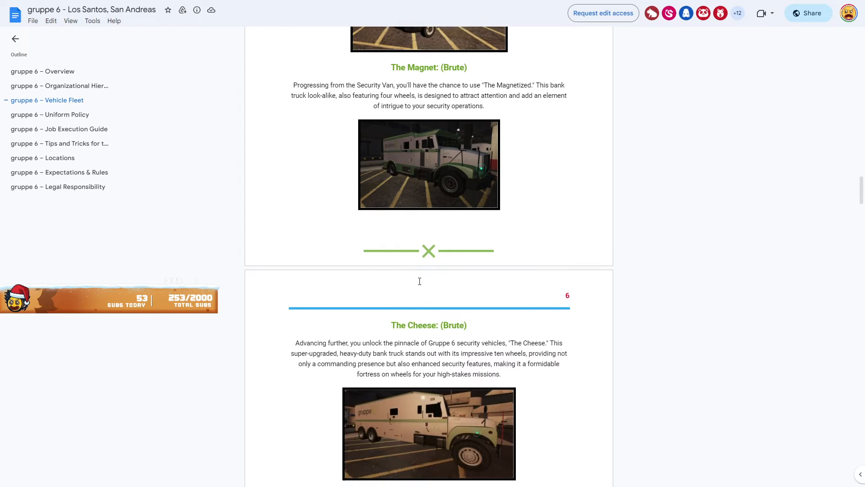
scroll("down", 3)
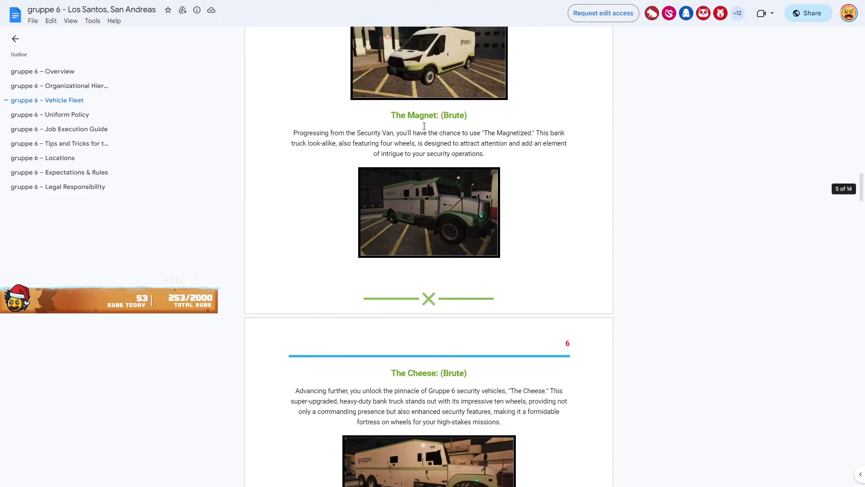
scroll("down", 3)
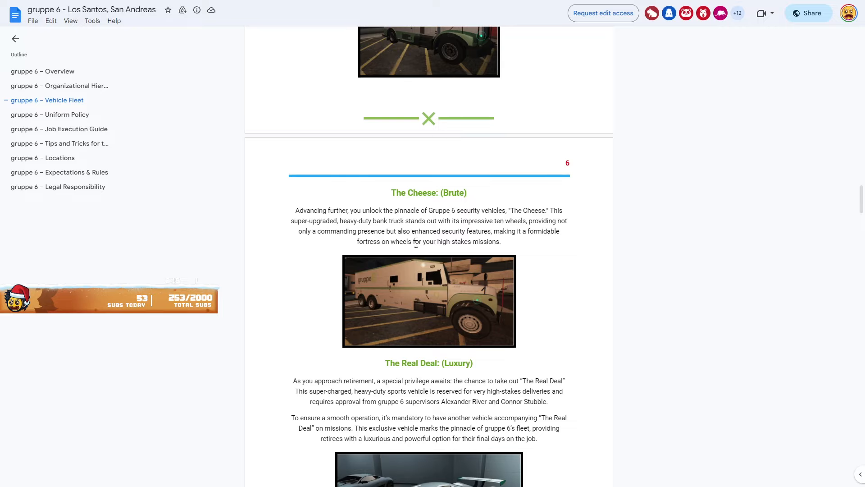
scroll("down", 3)
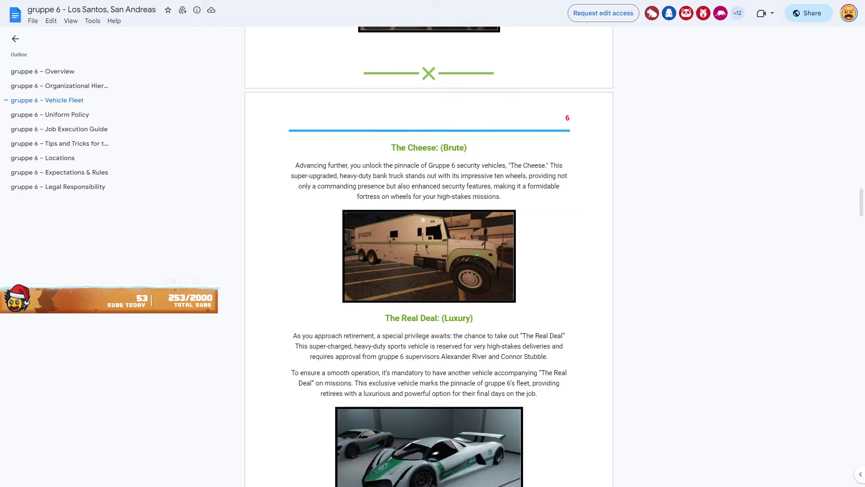
scroll("down", 3)
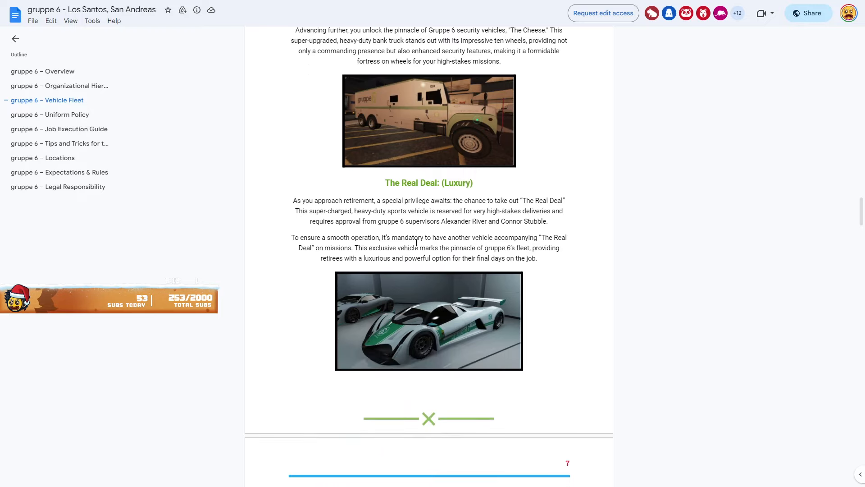